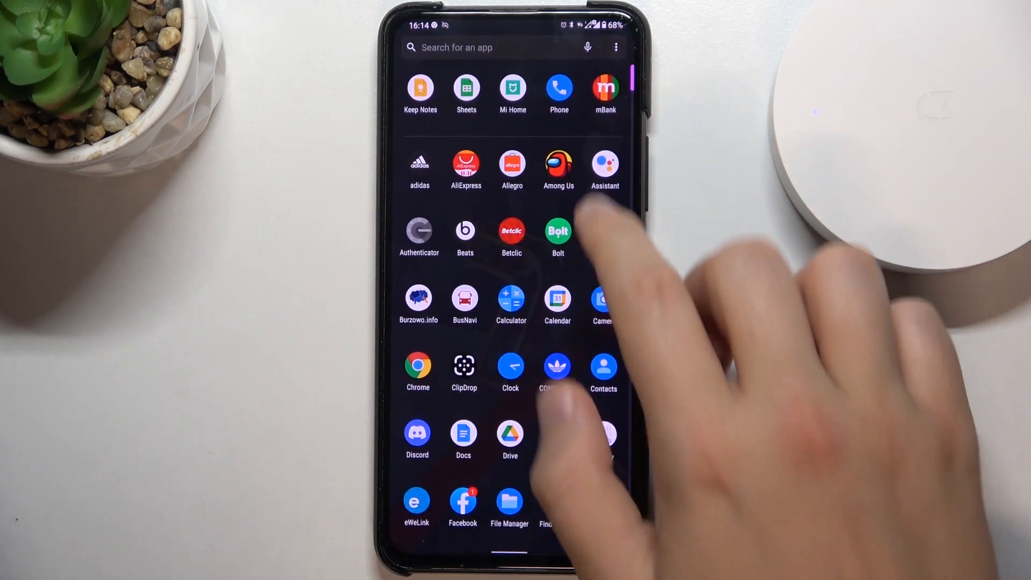
Launch Mi Home, select the Gateway device, and open its settings page
left_click(513, 92)
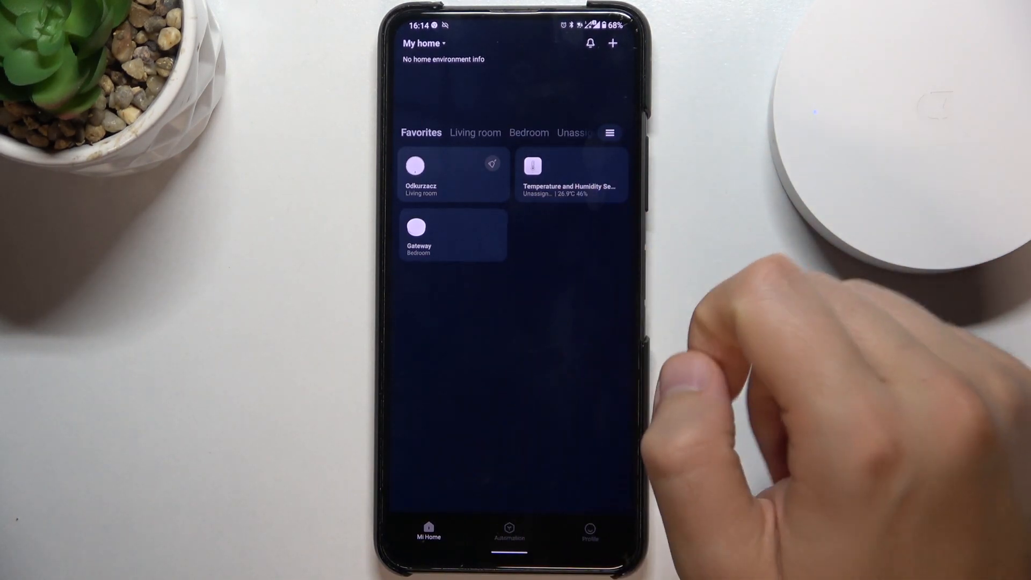
left_click(419, 234)
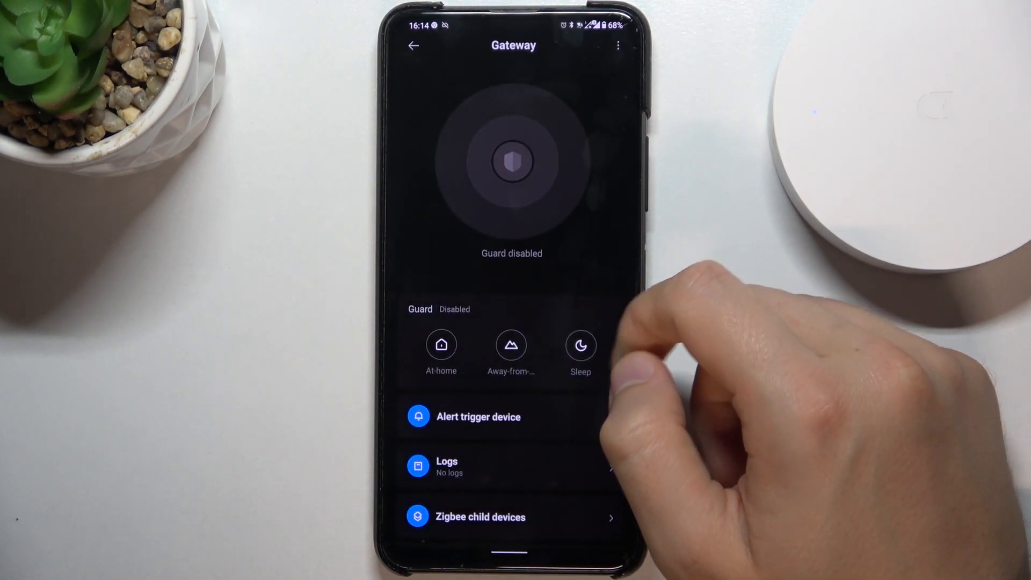
left_click(617, 45)
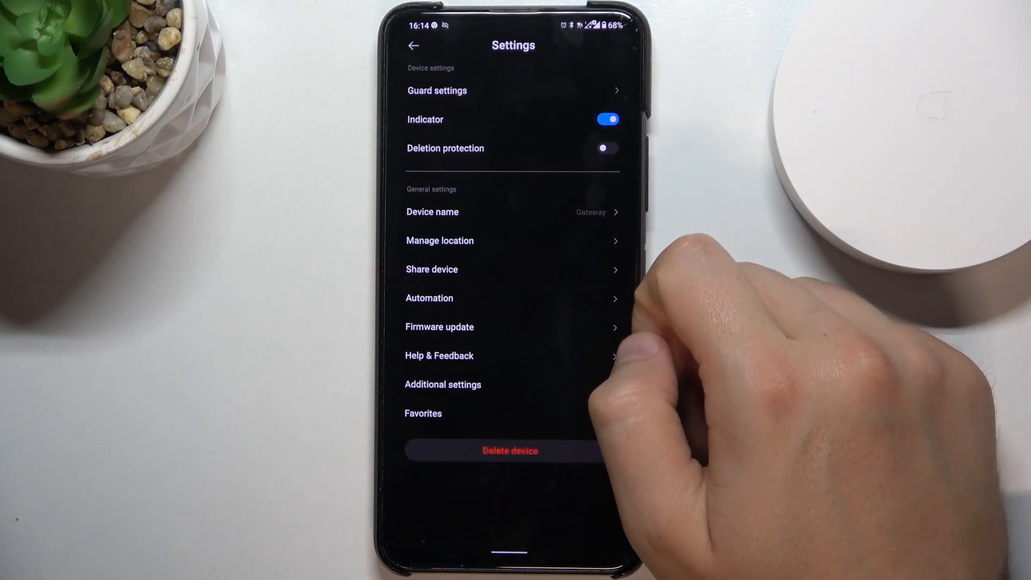
Open the Gateway's Guard settings and enter the Basic guard options
left_click(436, 91)
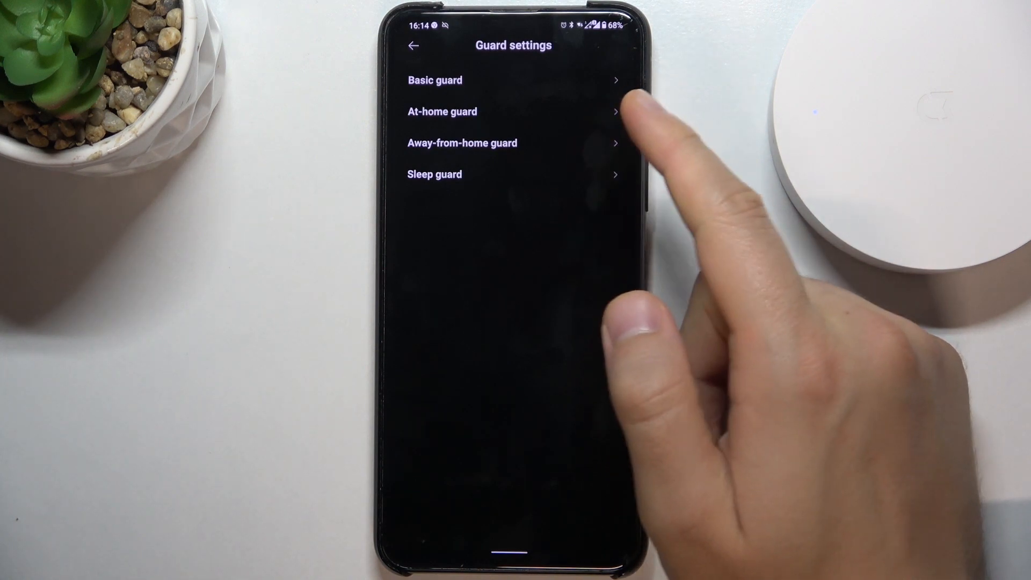
left_click(434, 79)
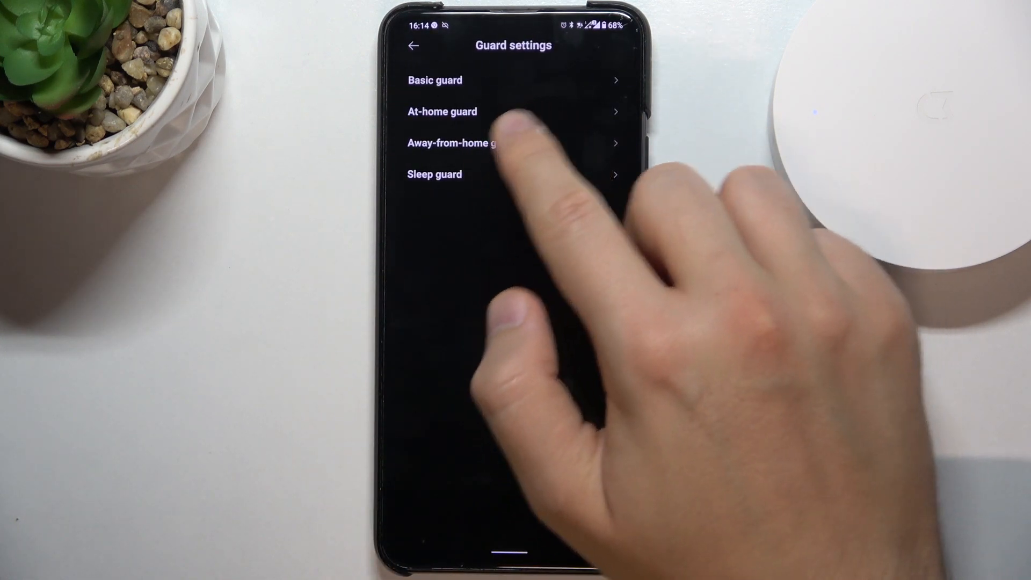
left_click(434, 173)
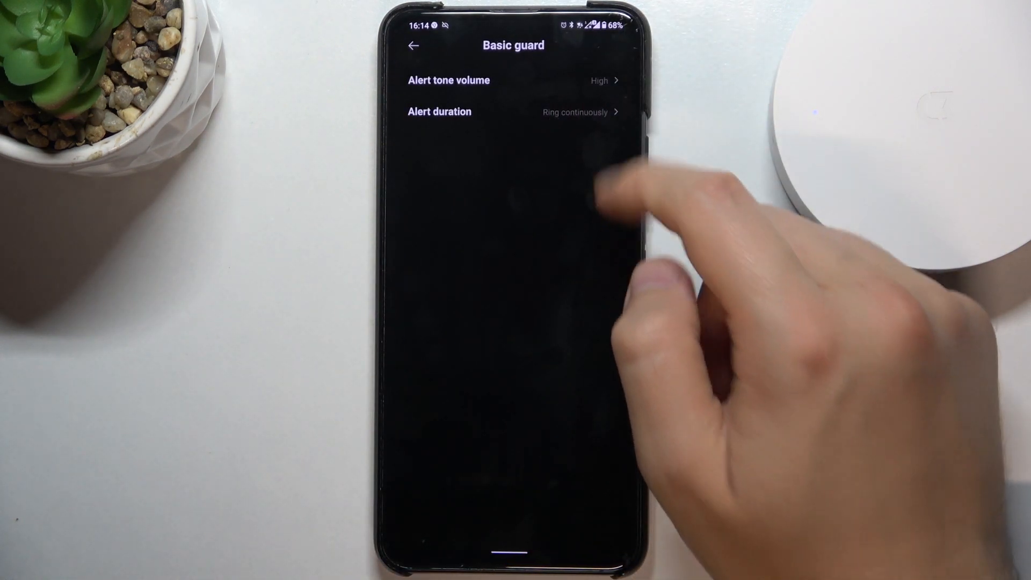
Keep basic guard volume High, set alert duration to 10 min, then open At-home guard
left_click(449, 80)
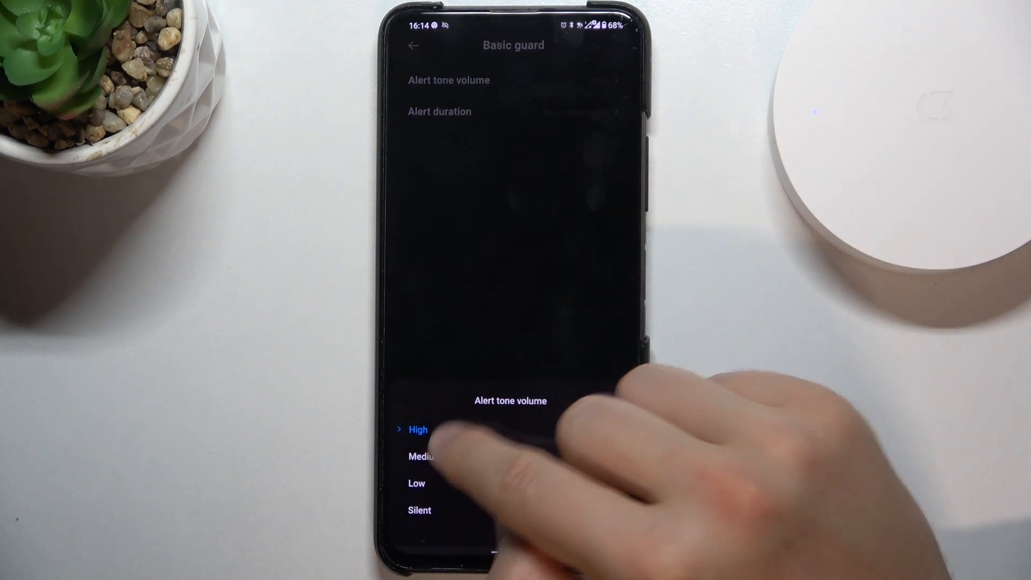
left_click(416, 484)
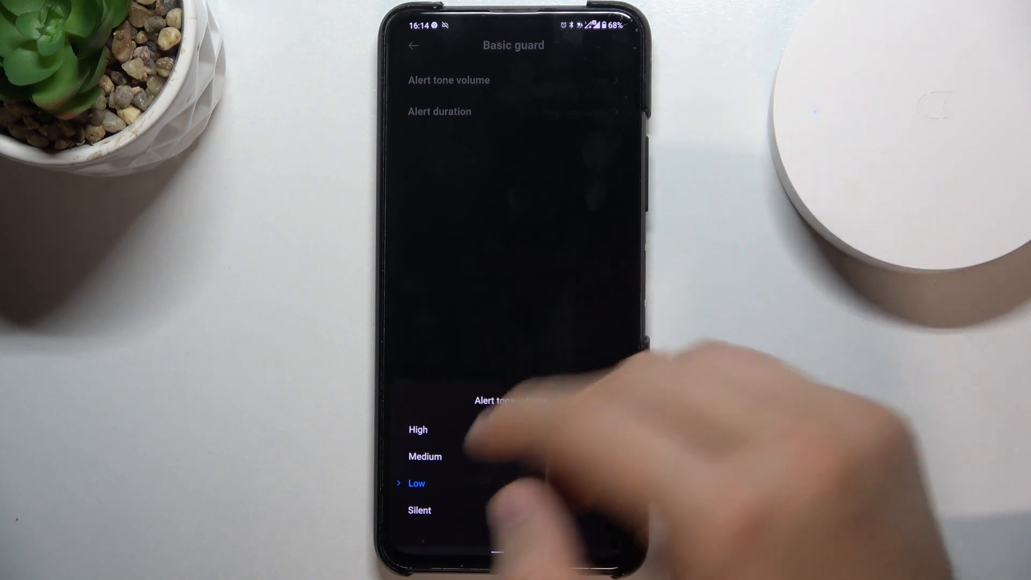
left_click(419, 510)
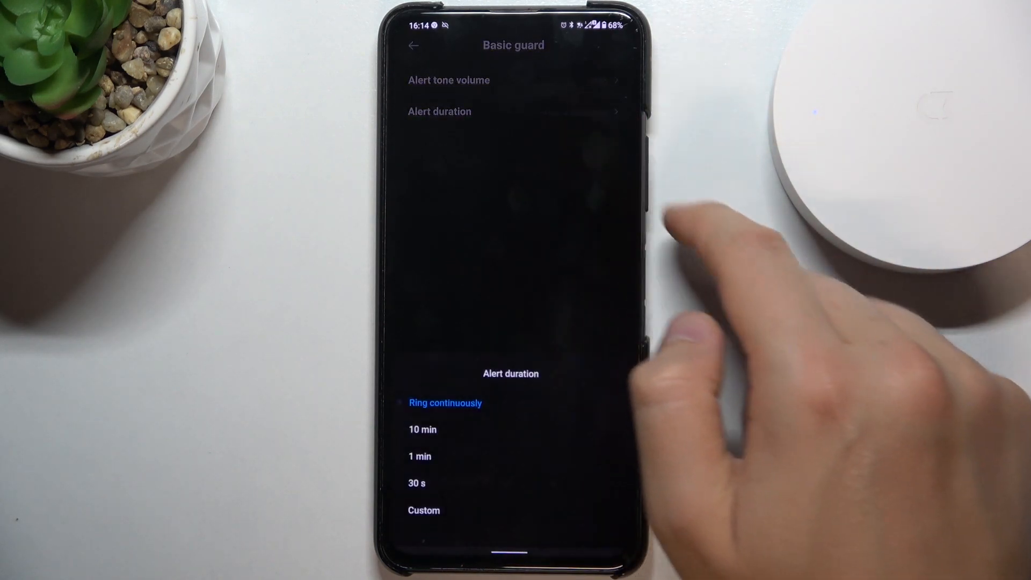
left_click(423, 430)
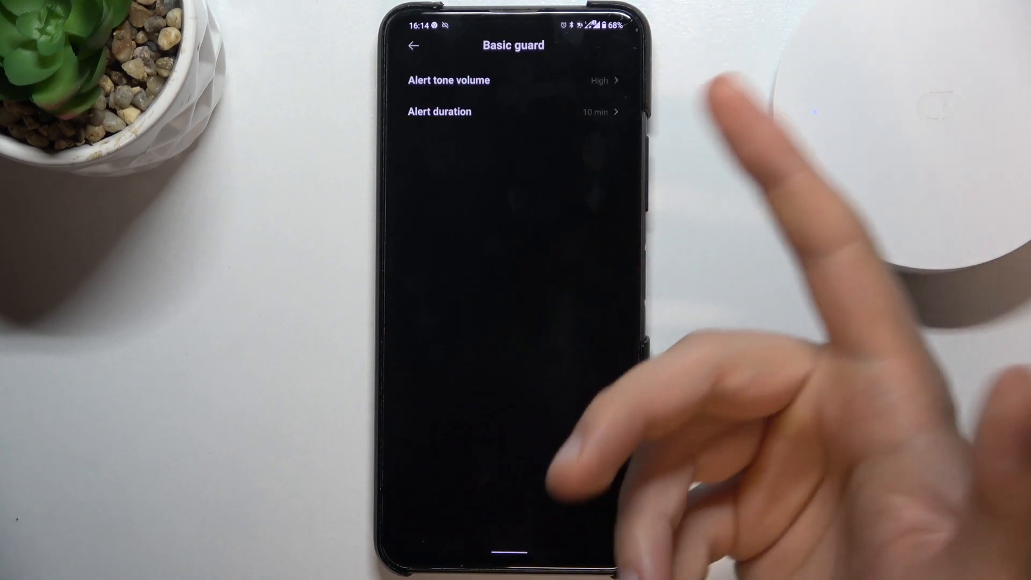
left_click(439, 111)
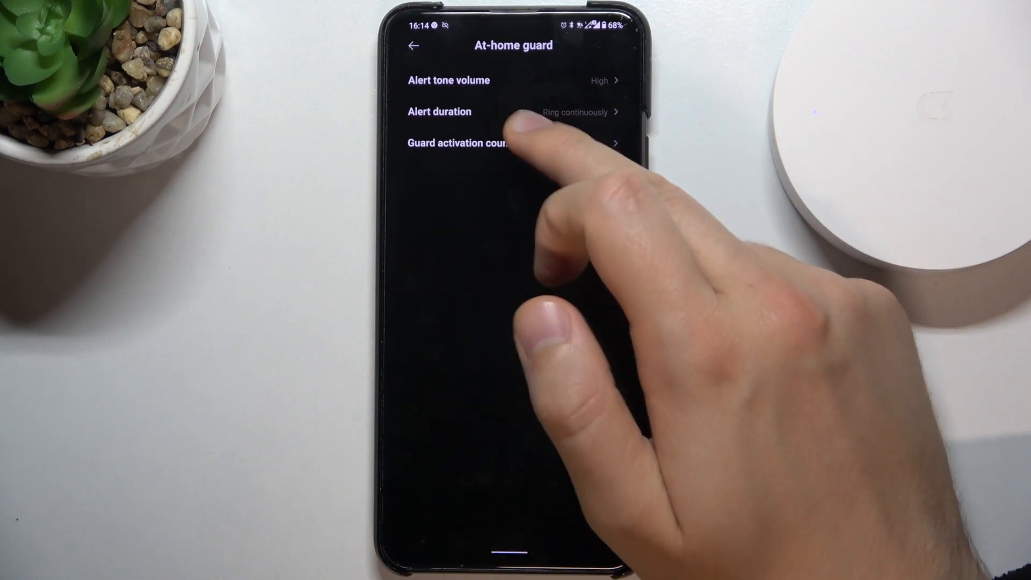
Change the at-home guard activation countdown from immediate, then open Sleep guard options
left_click(471, 143)
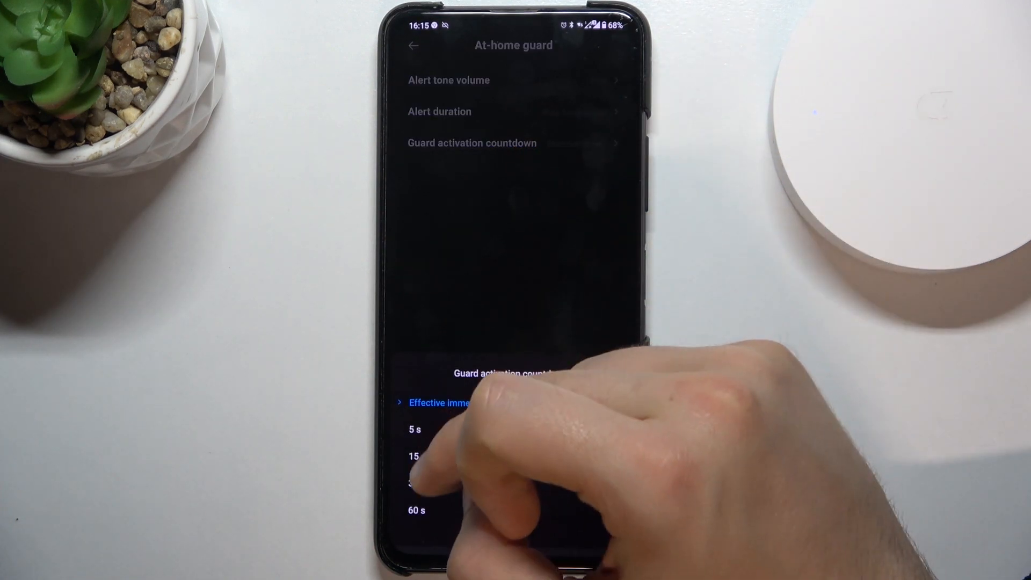
left_click(413, 45)
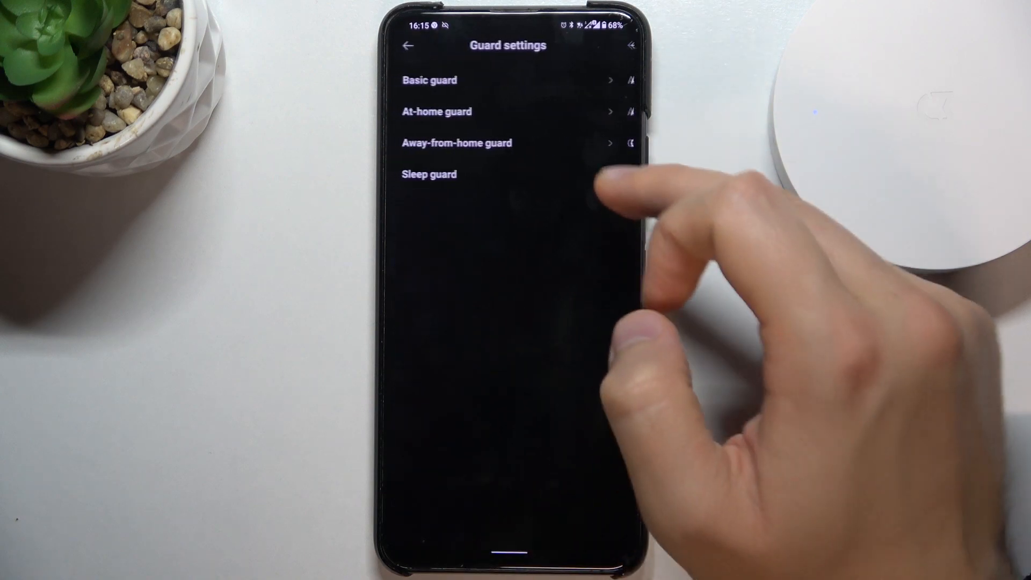
left_click(456, 143)
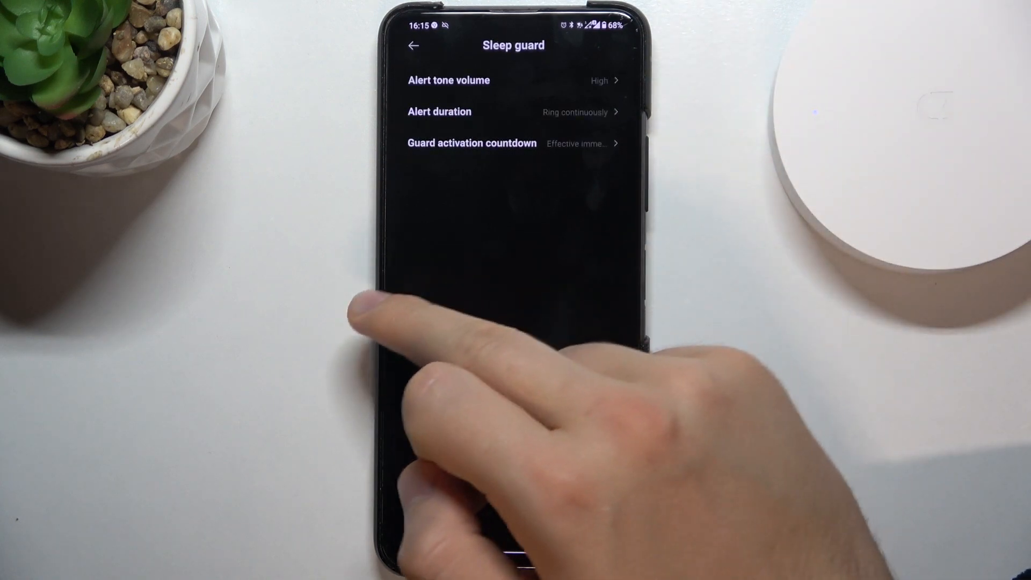
Navigate back through the settings screens to the Gateway device's main page
left_click(413, 45)
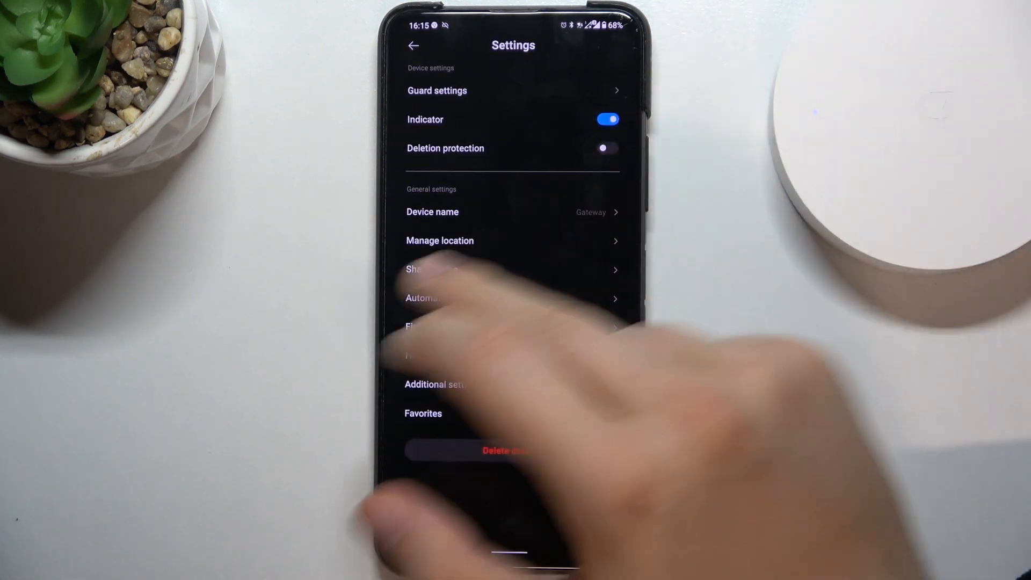
left_click(413, 45)
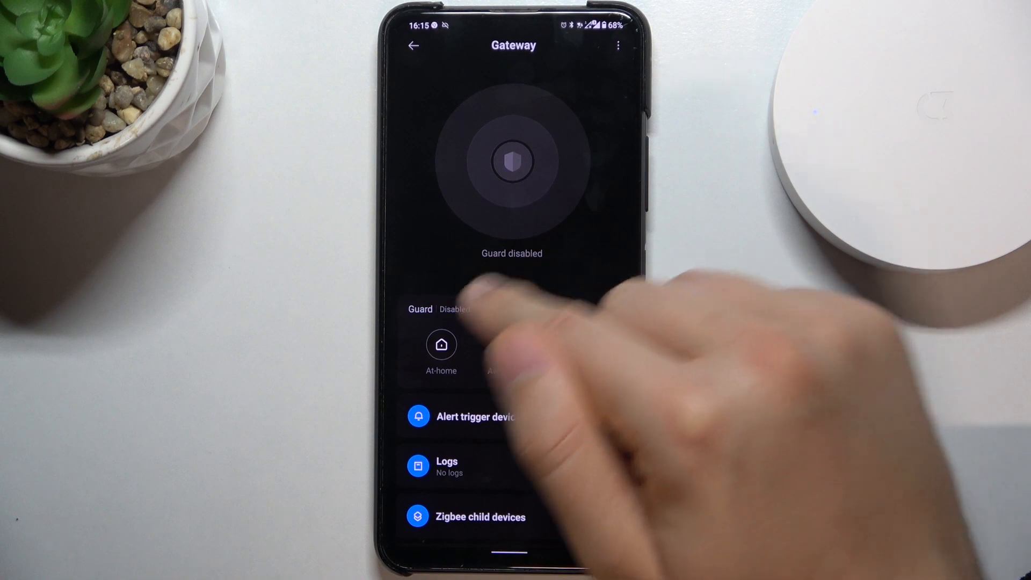